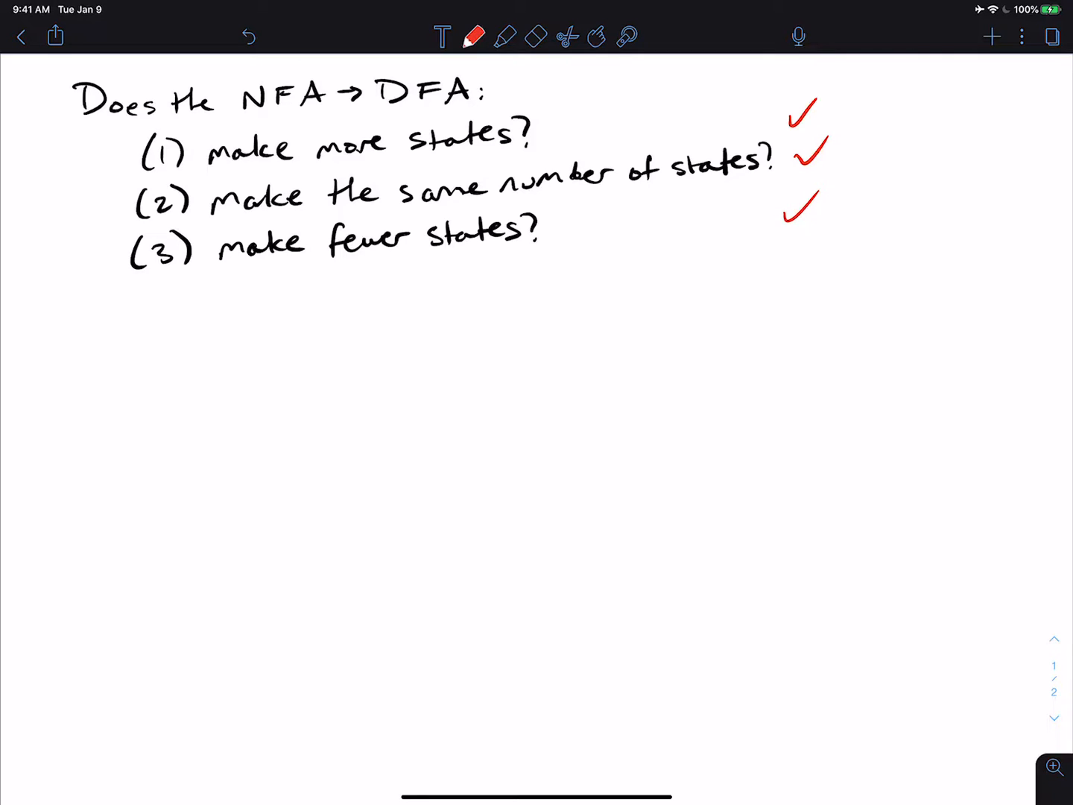
Handwrite the heading '(1) NFA → DFA, more states' in black below the question list
click(474, 36)
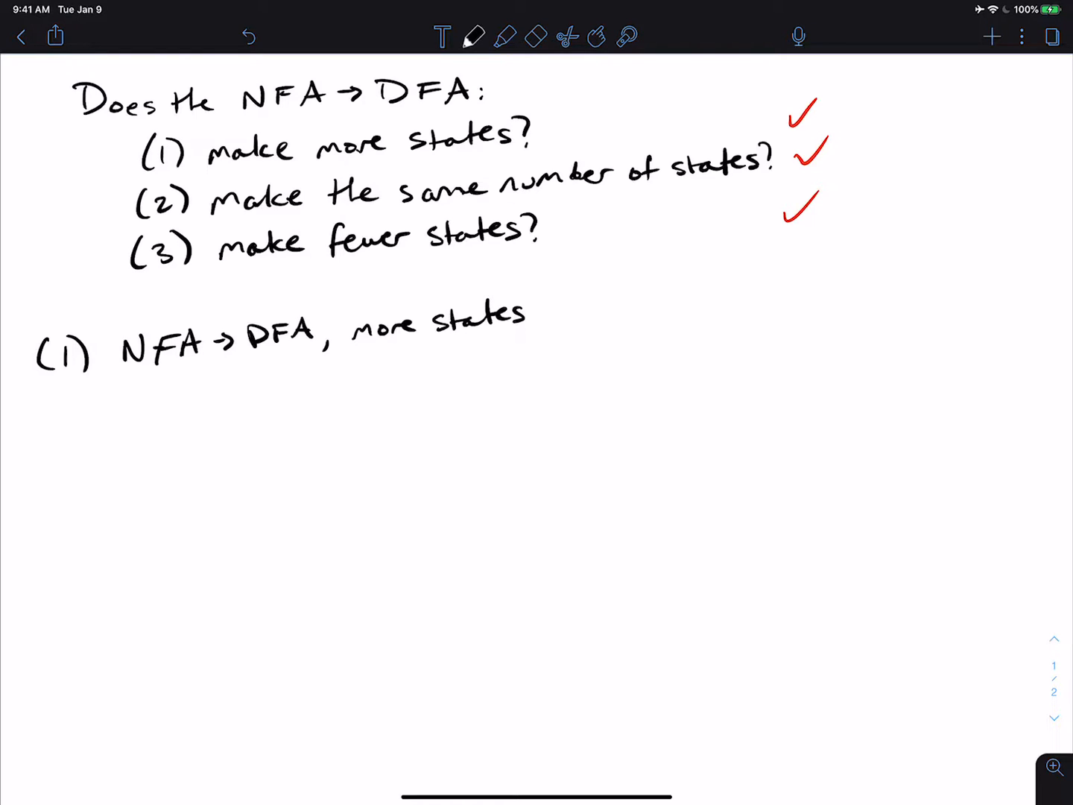
scroll(up, 3)
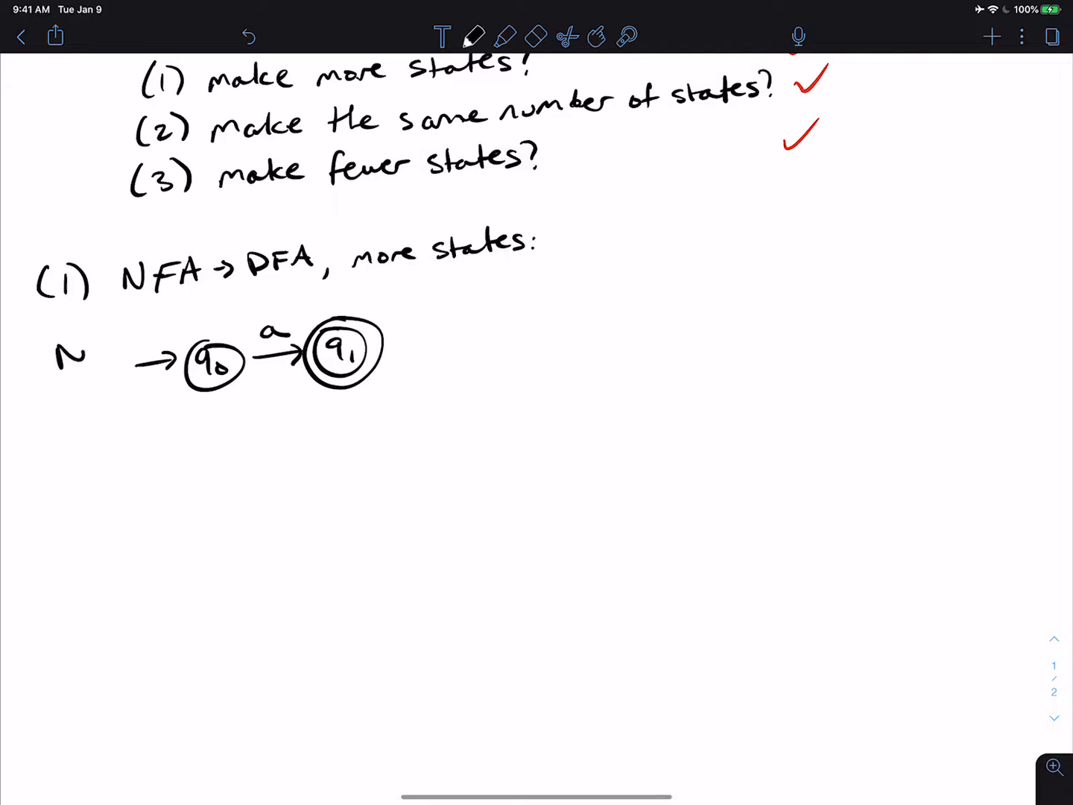
Label the two-state NFA and DFA, write Σ = { } and erase the 0,1 digits from the alphabet
text(NFA:)
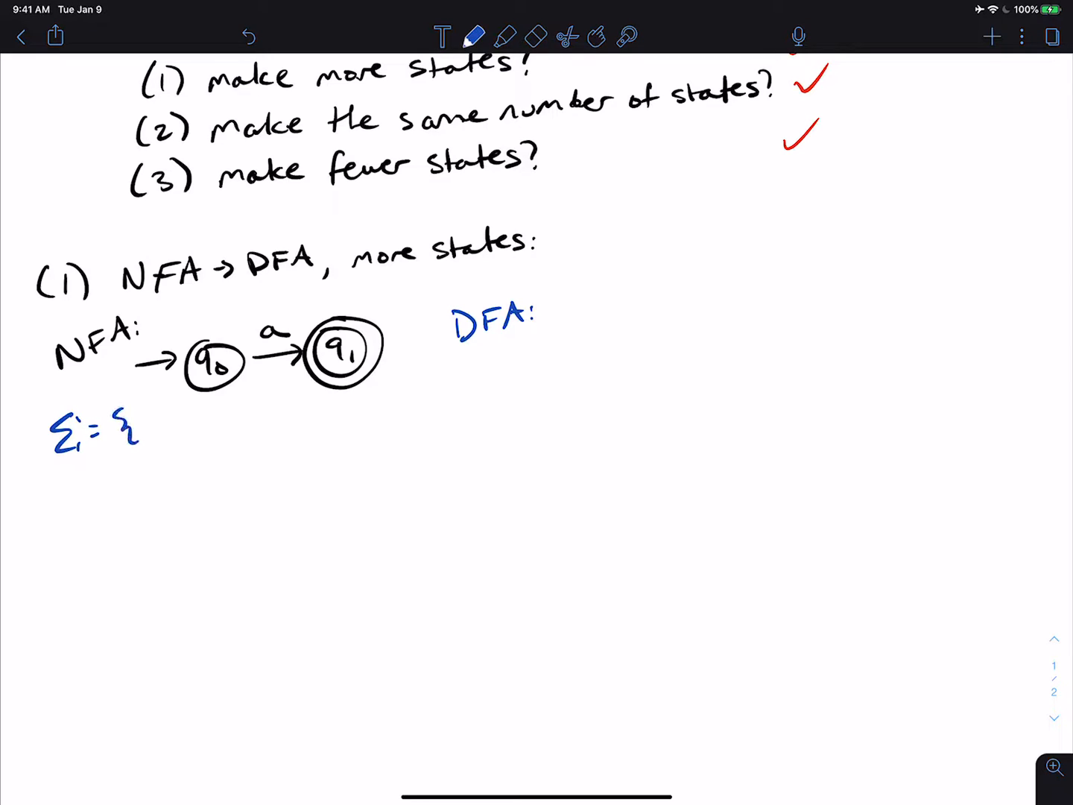
text(0,1})
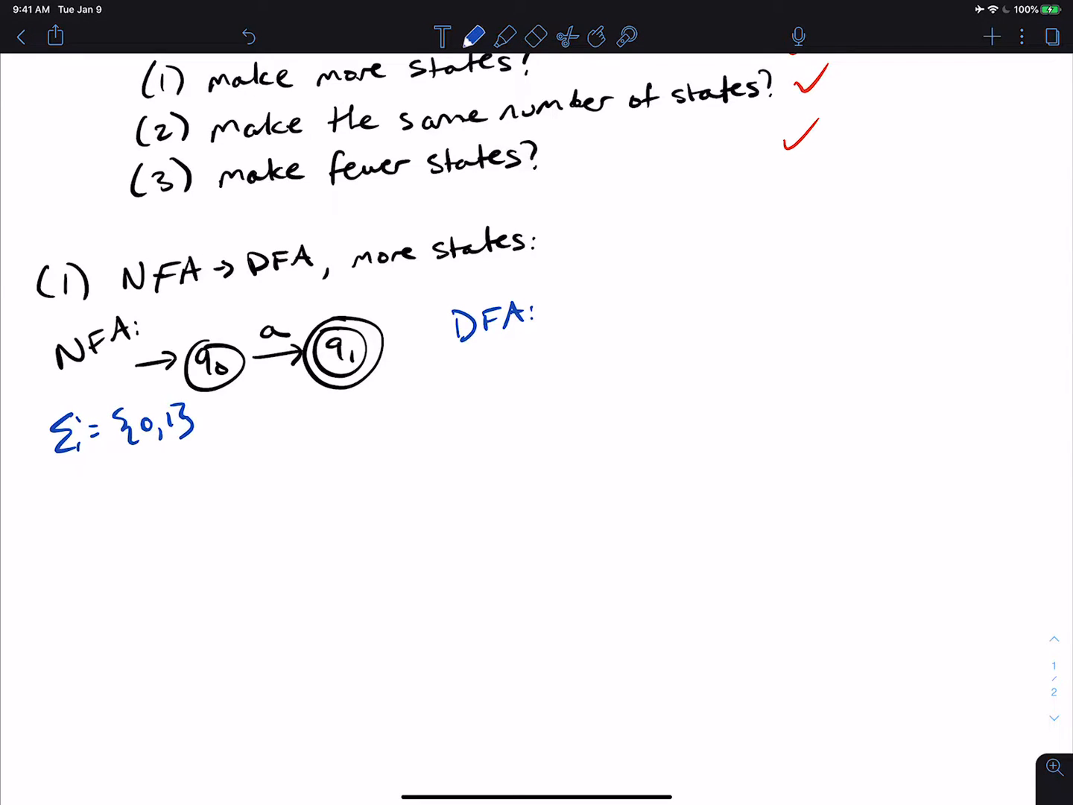
click(537, 35)
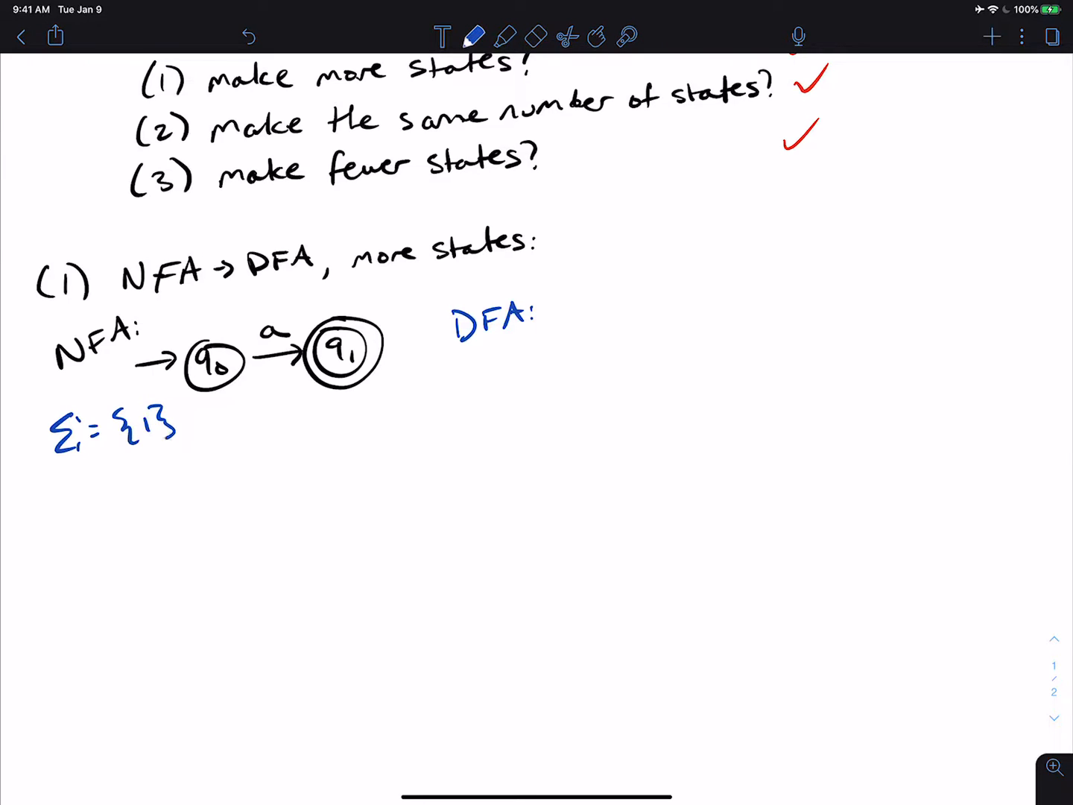
click(536, 36)
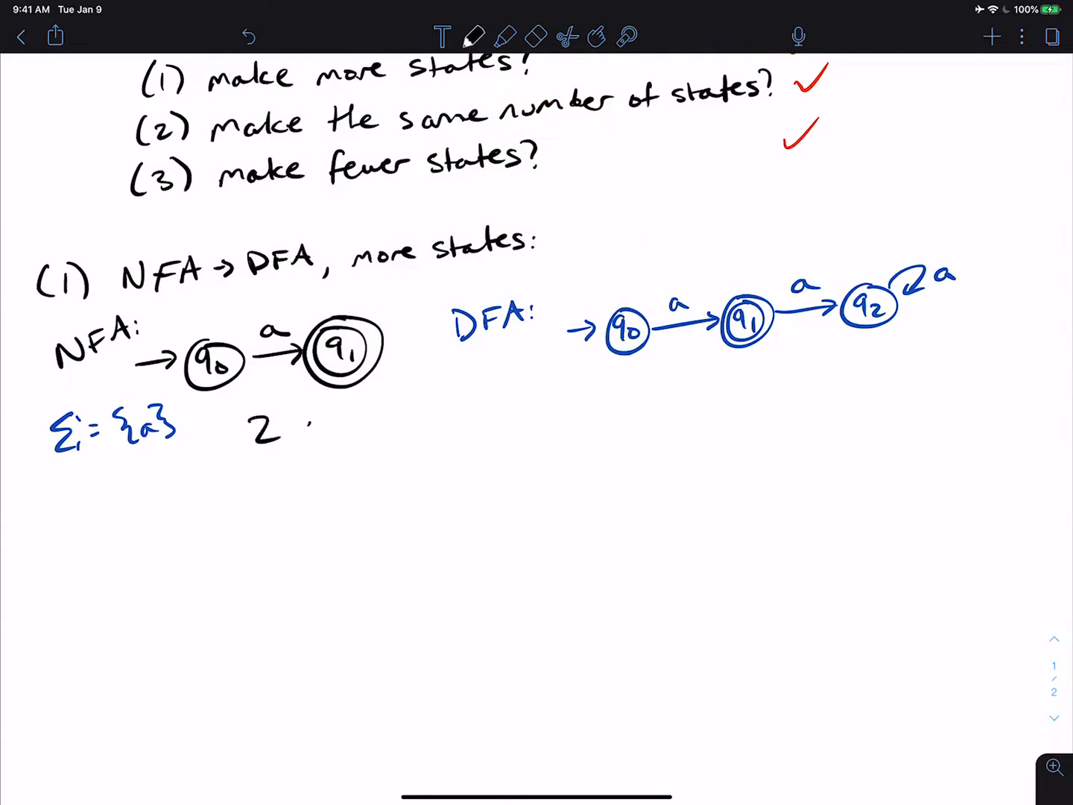
Write '2 states' under the NFA, then switch to blue for the DFA's '3 states' count
text(states)
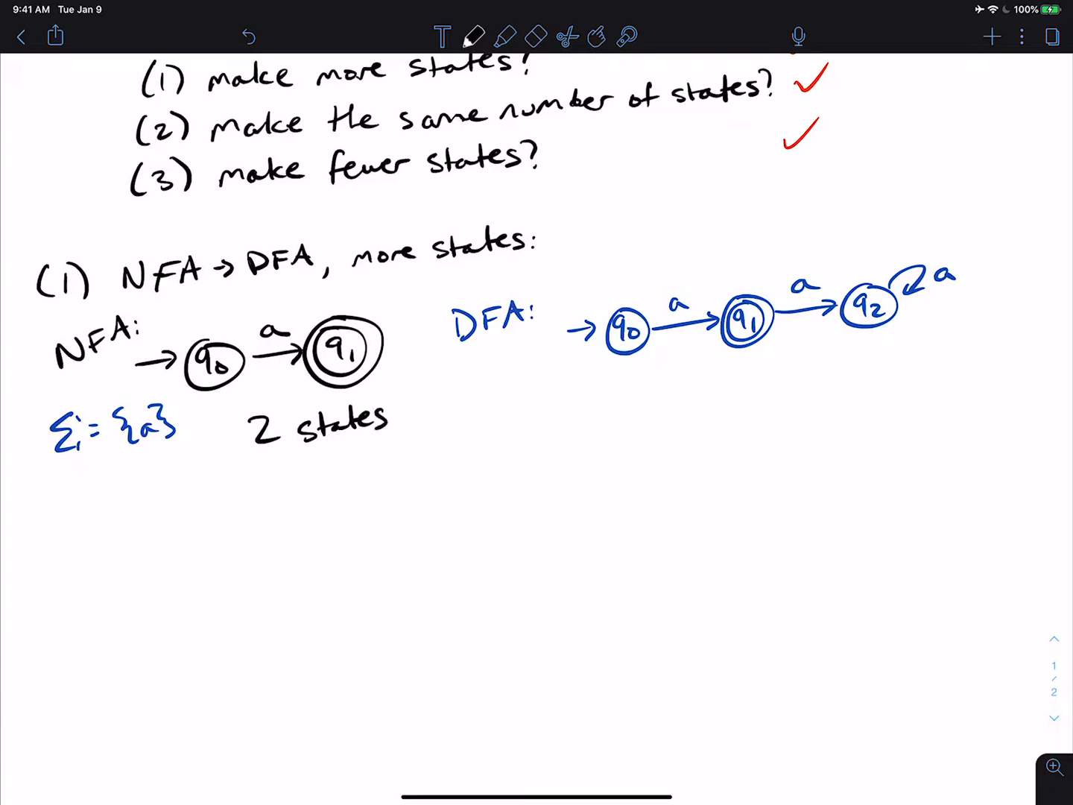
click(475, 36)
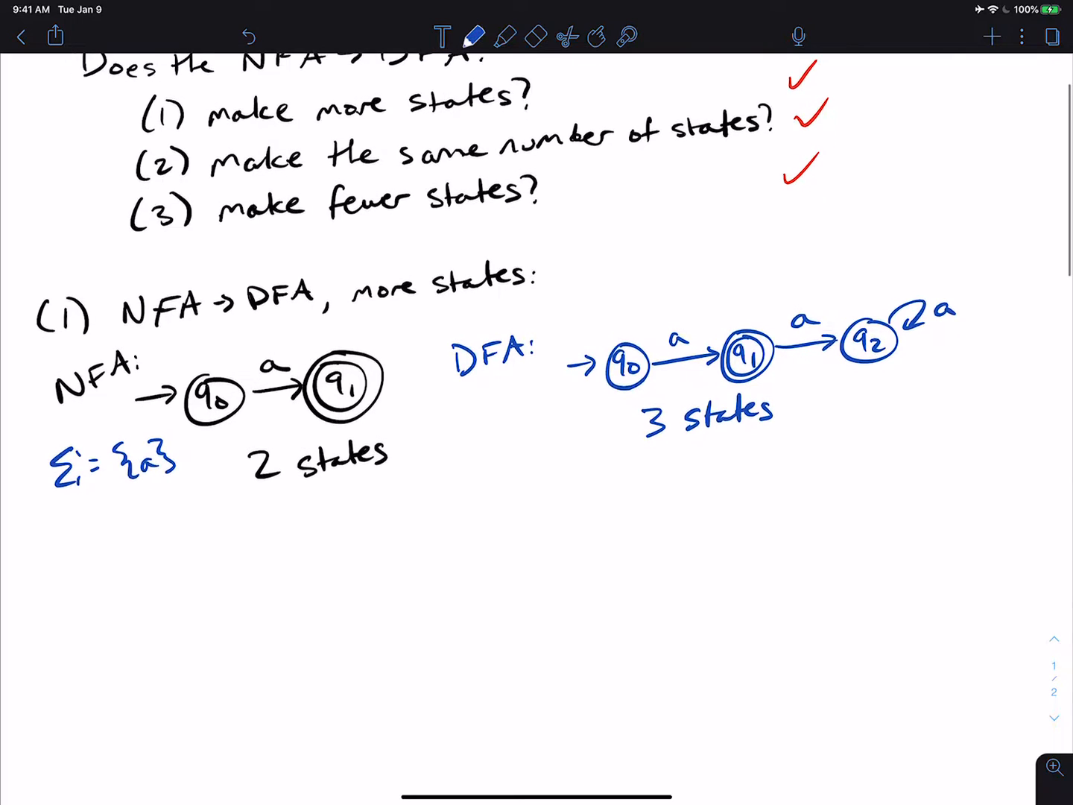
Handwrite '(2) NFA → DFA, same # of states:' and label the NFA q0 →a→ looping accepting q1
scroll(up, 3)
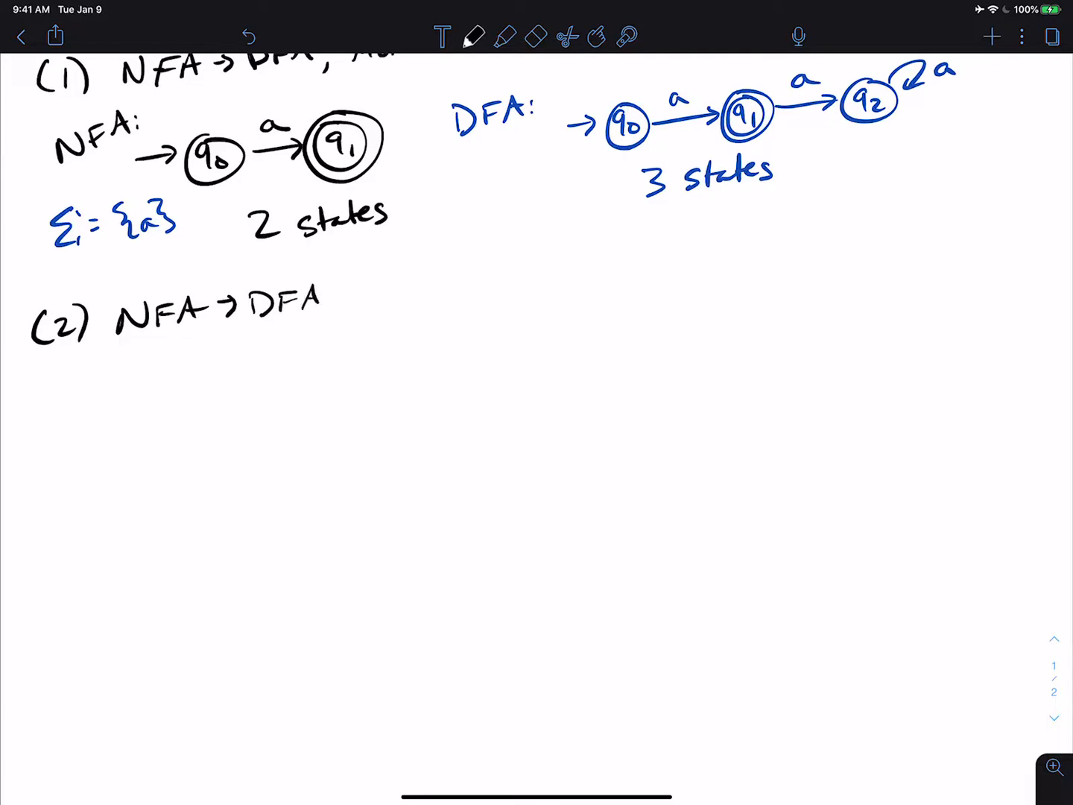
text(, Same l')
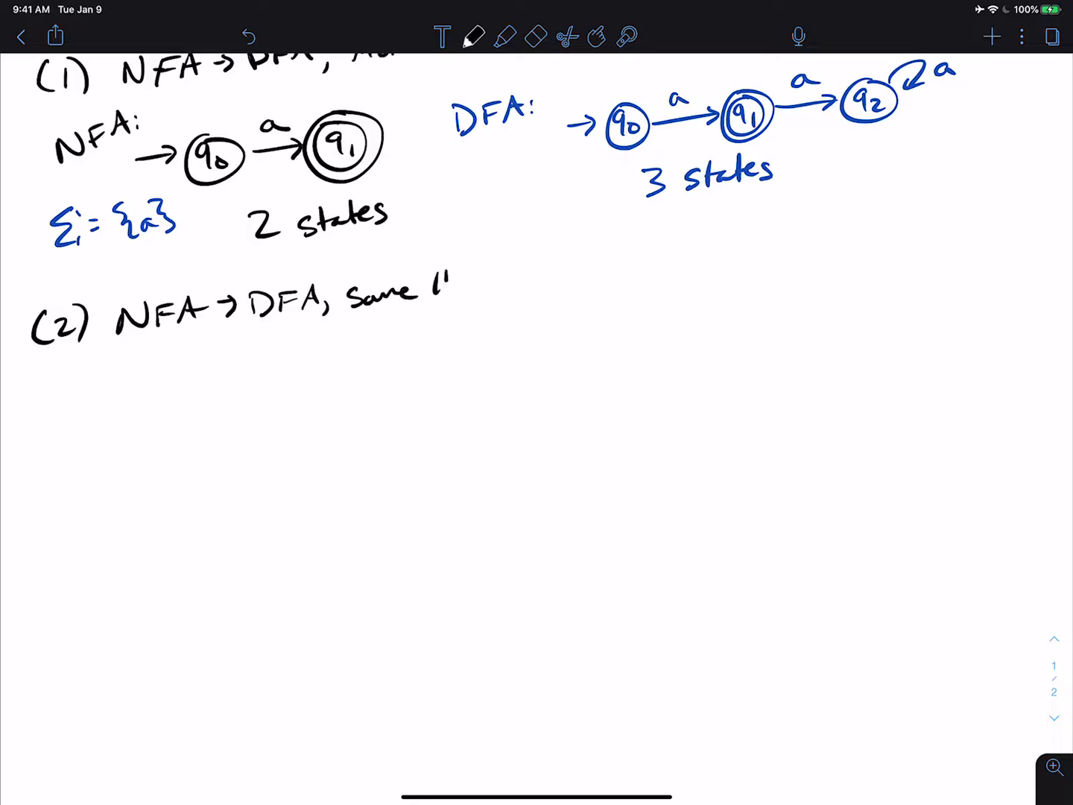
text(# of s|)
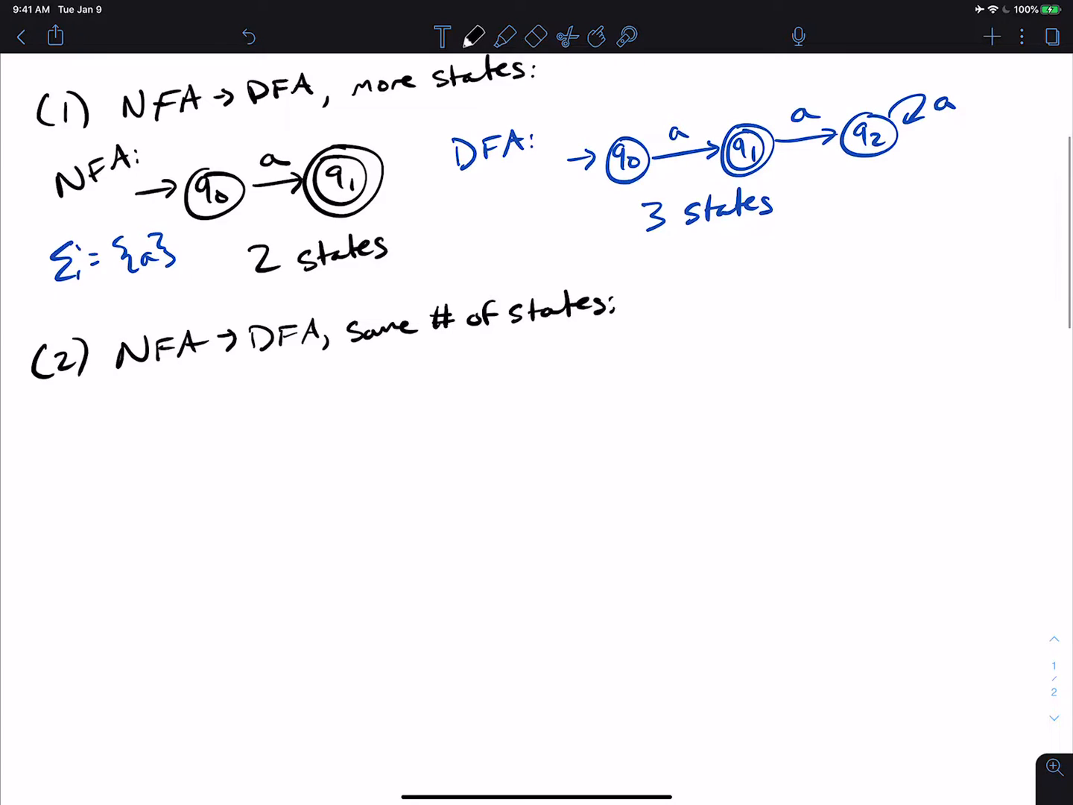
text(NFA:)
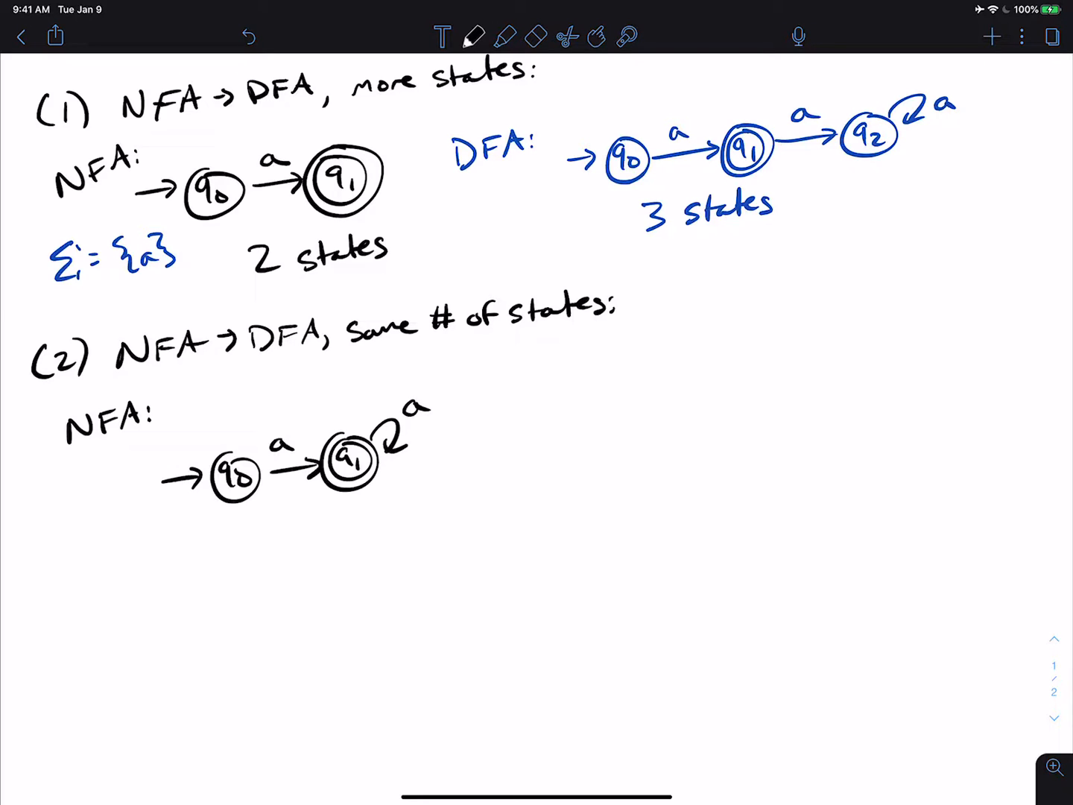
Draw the blue DFA q0 →a→ looping q1 and write '2 states' in black under the NFA and blue under the DFA
click(474, 36)
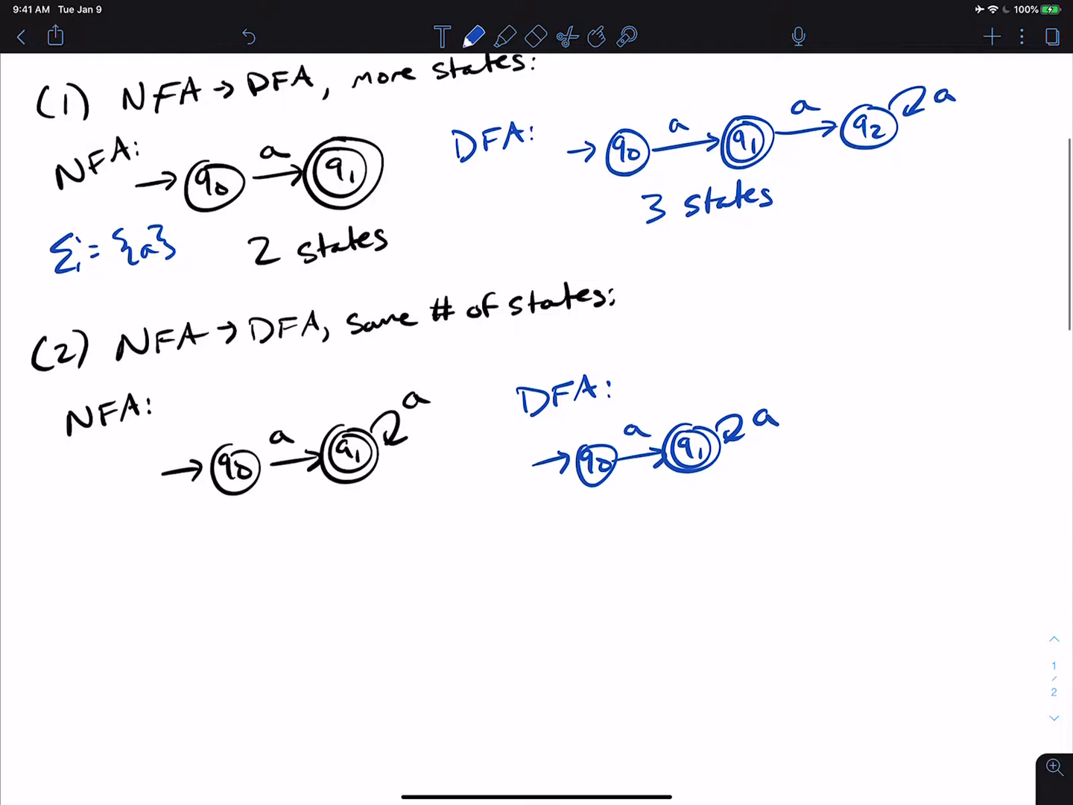
scroll(up, 3)
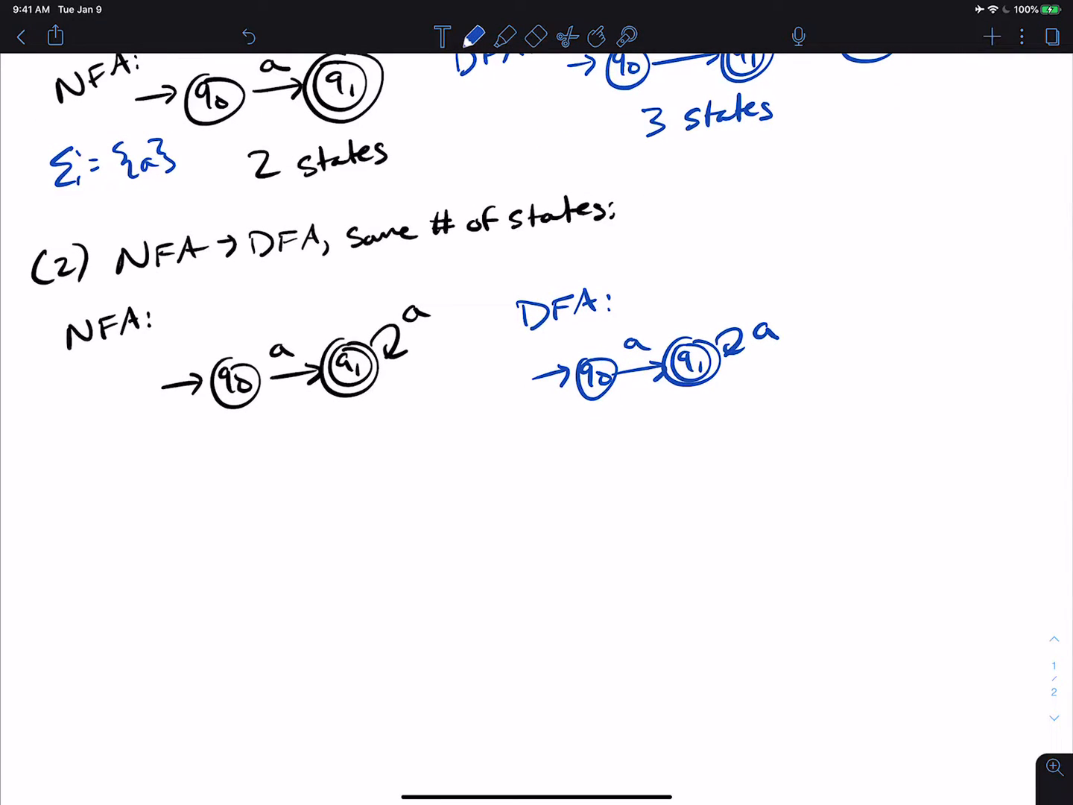
click(474, 36)
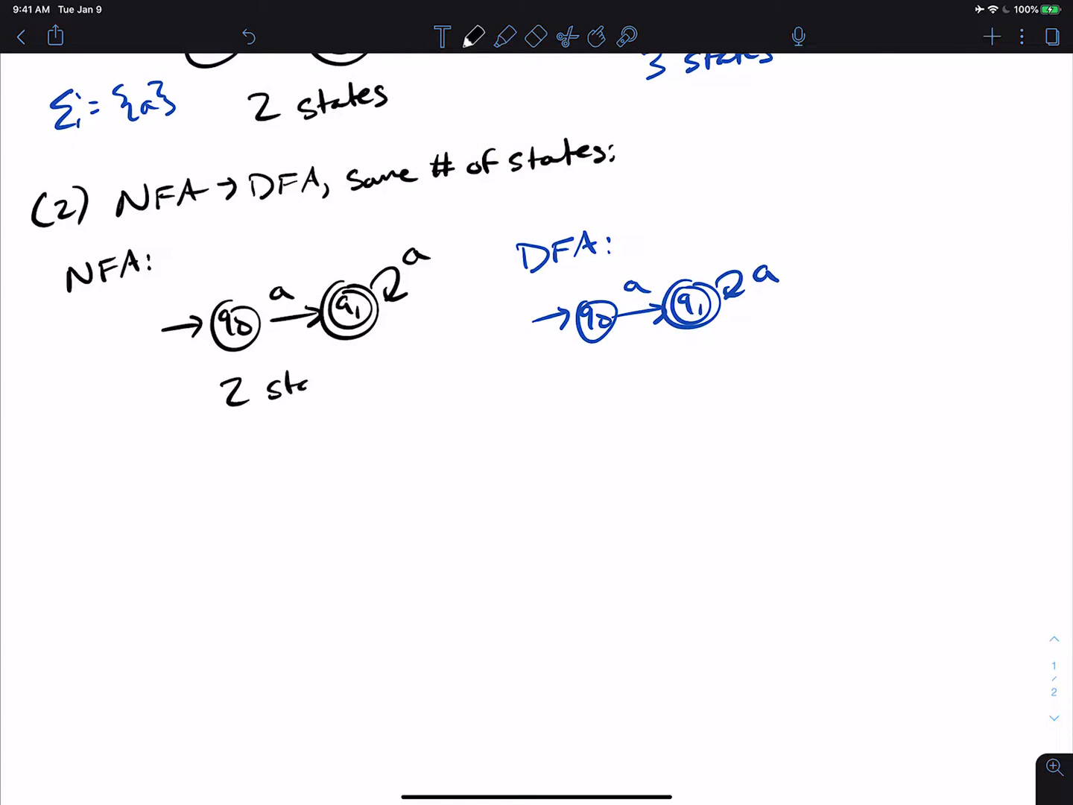
click(474, 36)
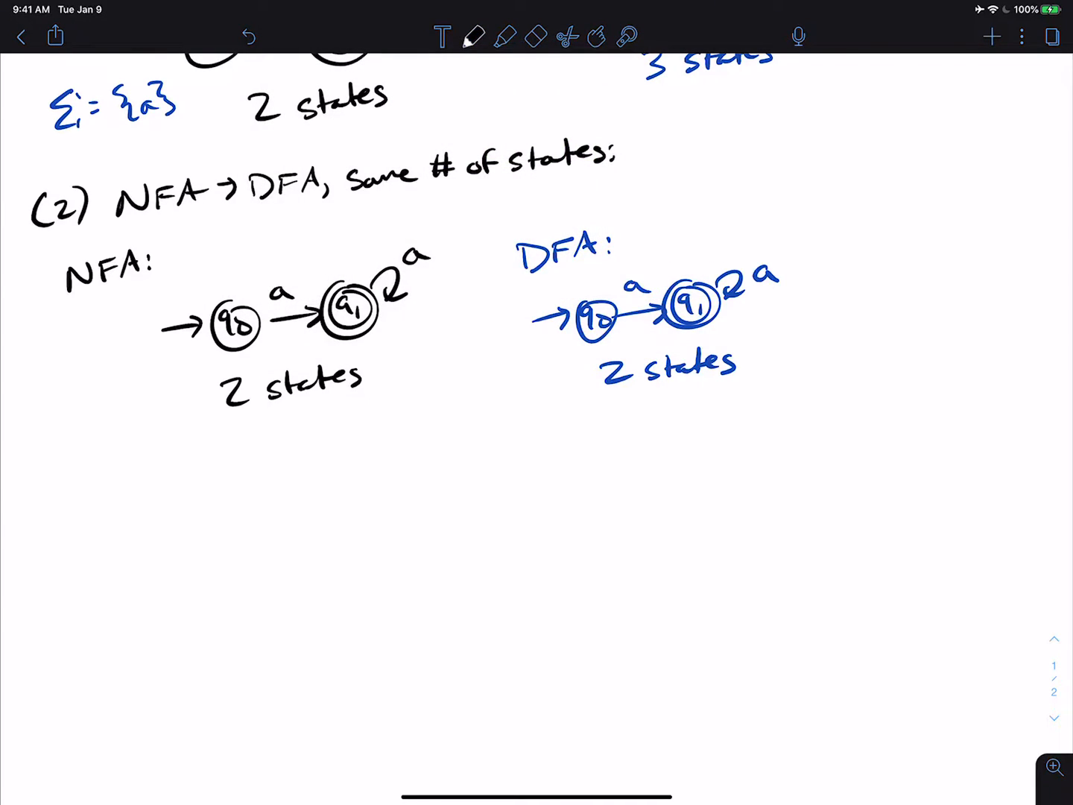
scroll(up, 3)
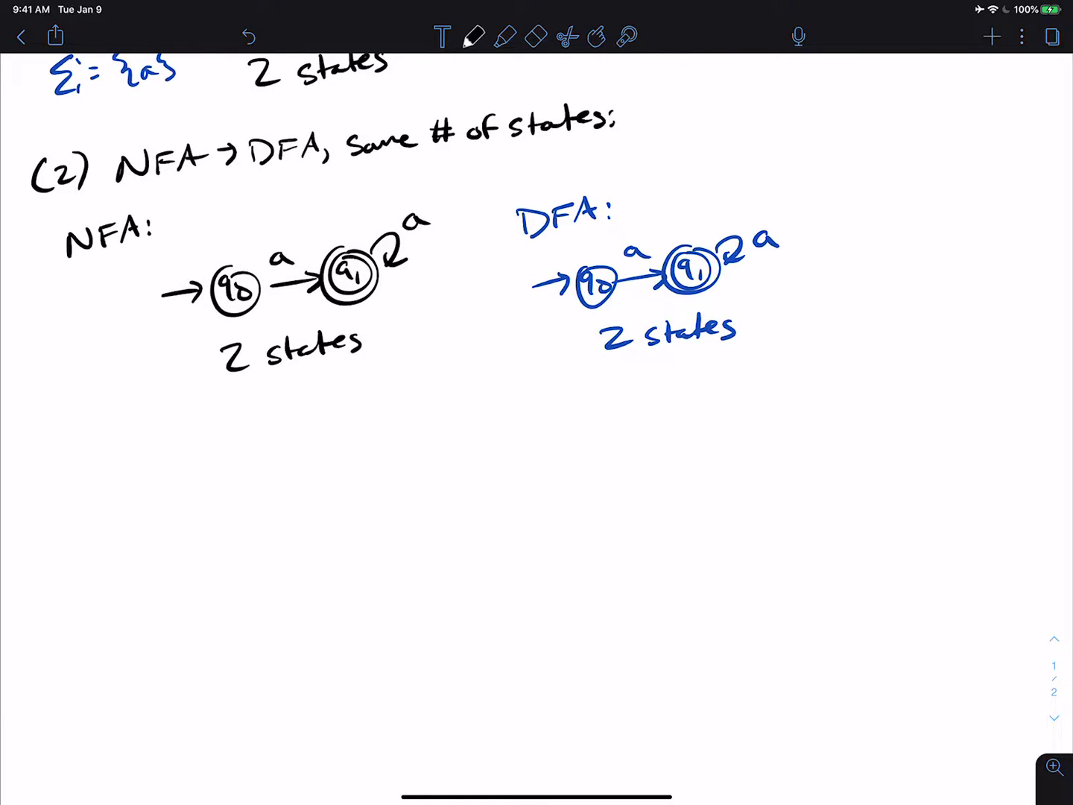
Handwrite 'Any NFA that is also a DFA will work.' below example (2)
text(Any 1)
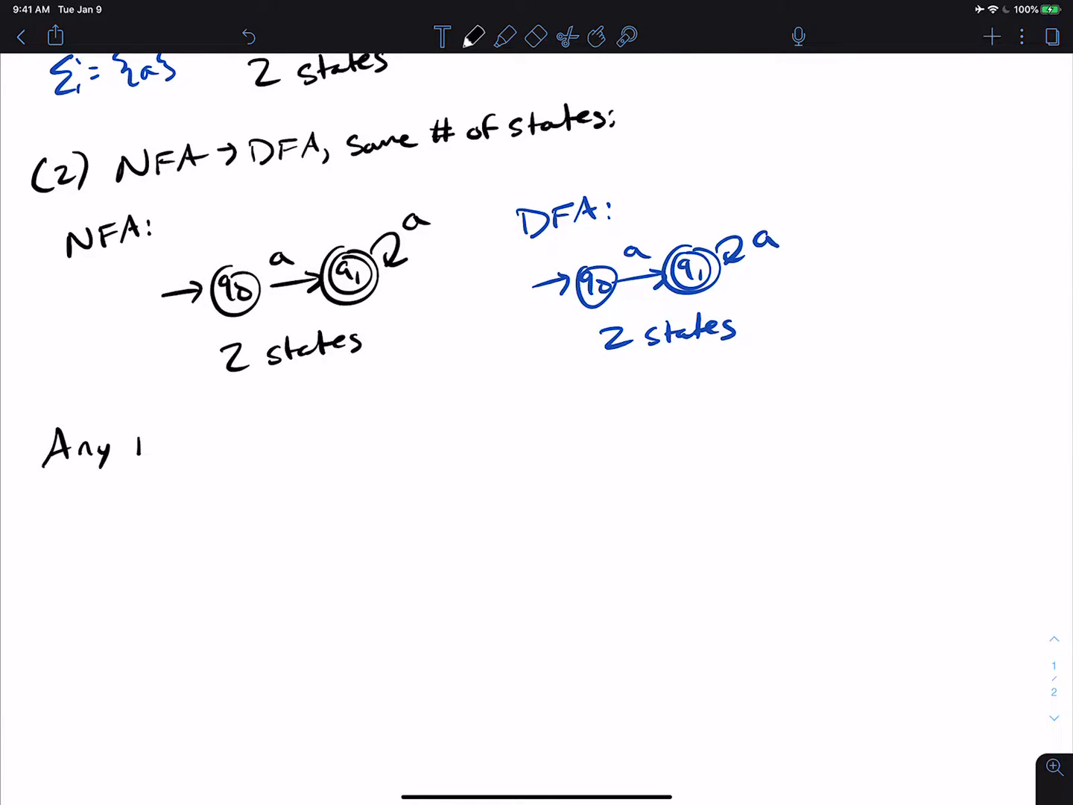
text(NFA H)
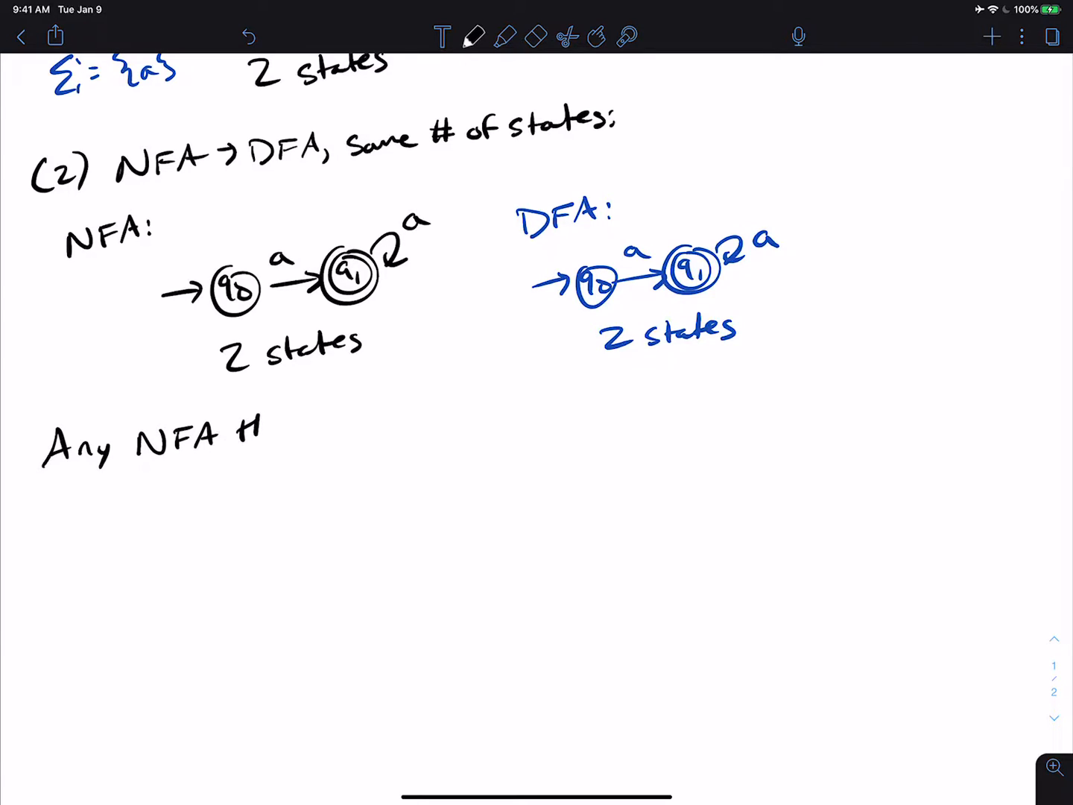
text(that is o)
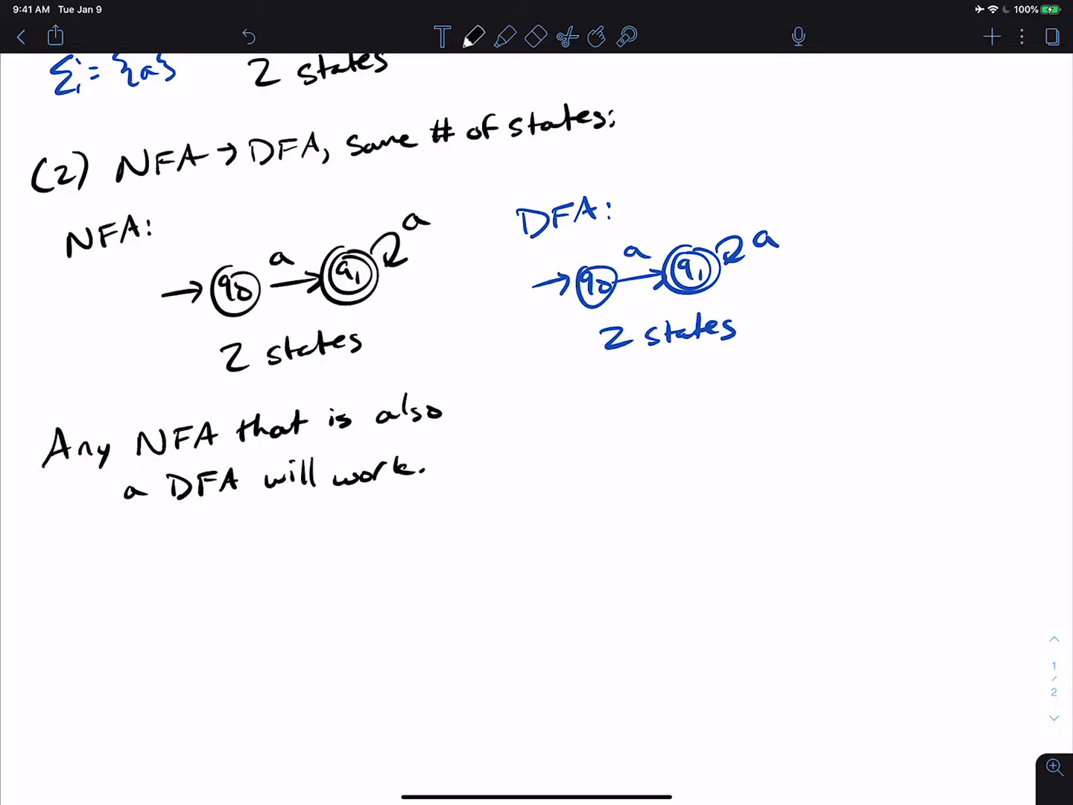
scroll(down, 3)
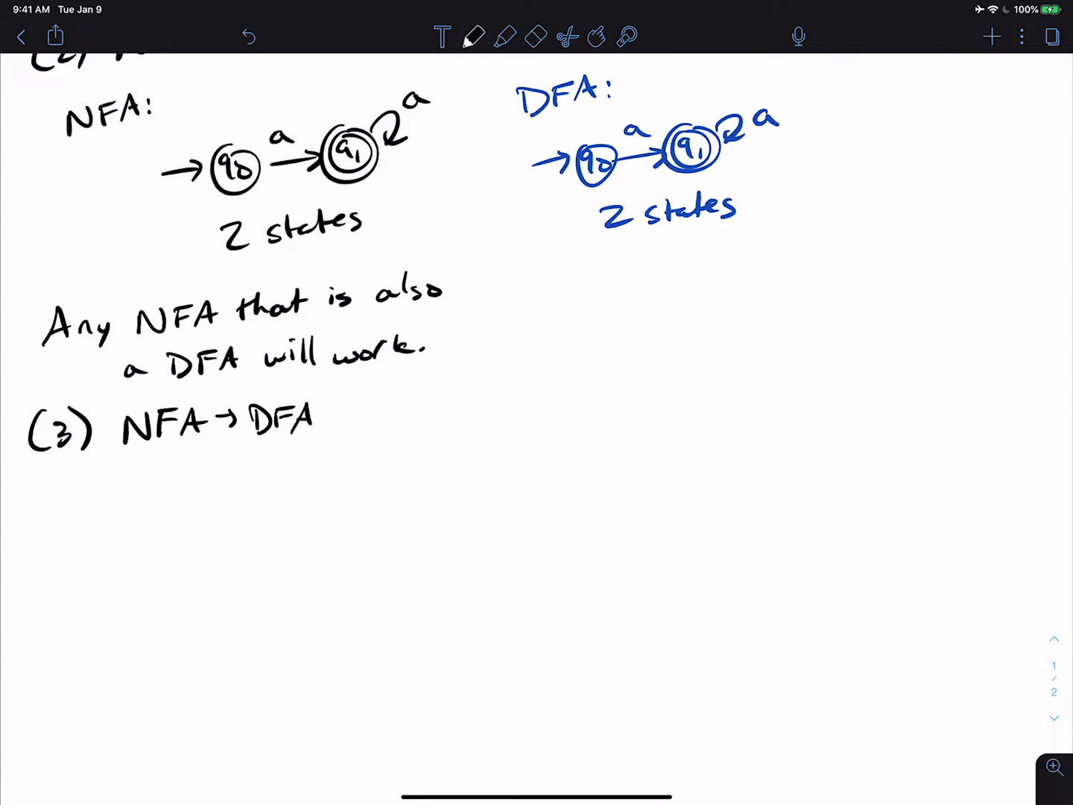
Handwrite '(3) NFA → DFA, fewer states:' above the ε-chained NFA q0 → q1 → q2 → accepting q3
text(, few)
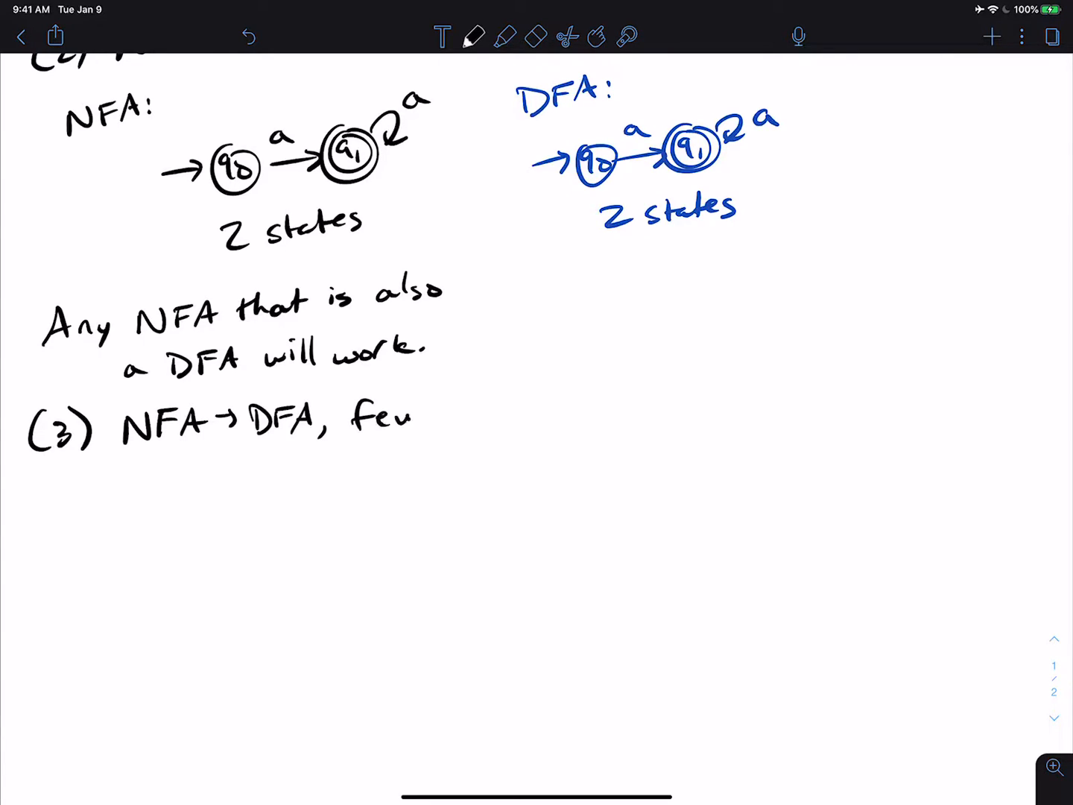
text(fewer sta)
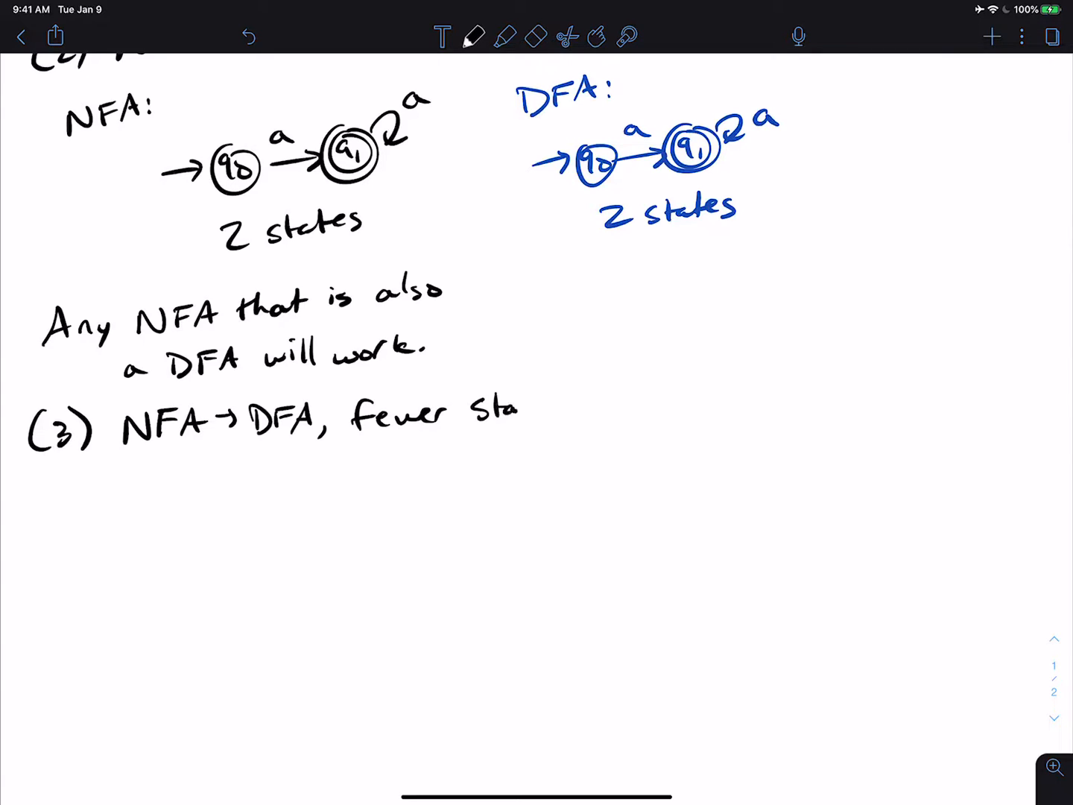
text(tes:)
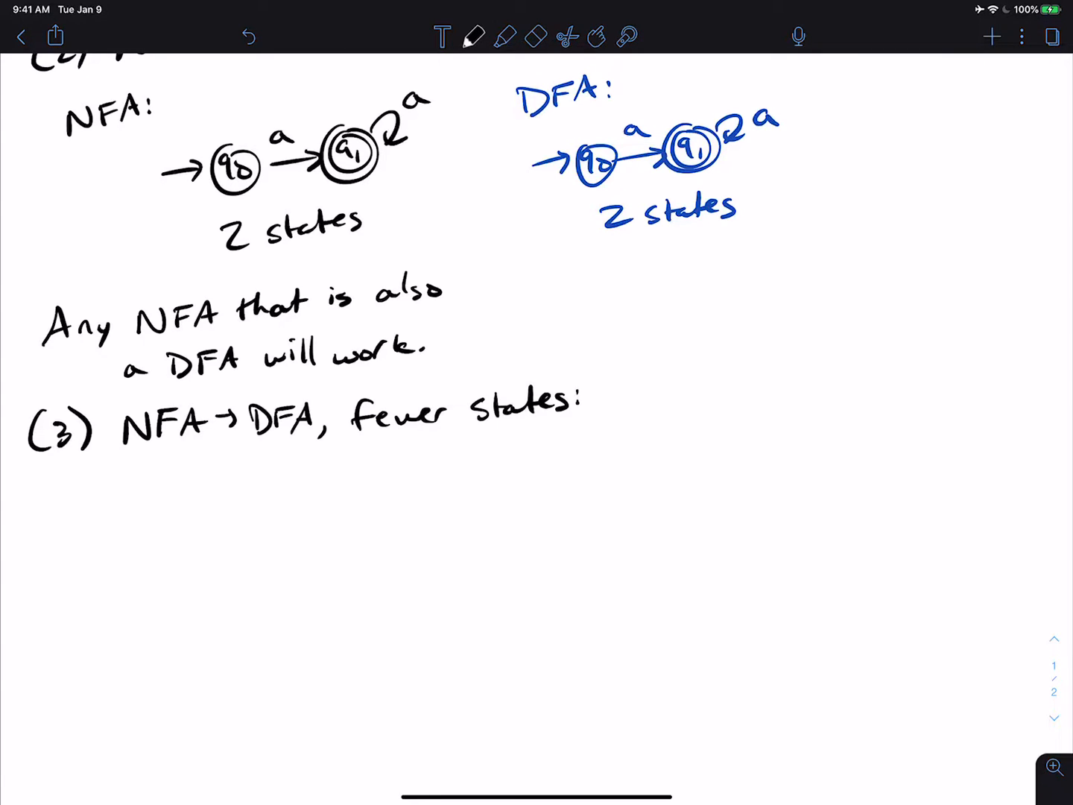
scroll(up, 3)
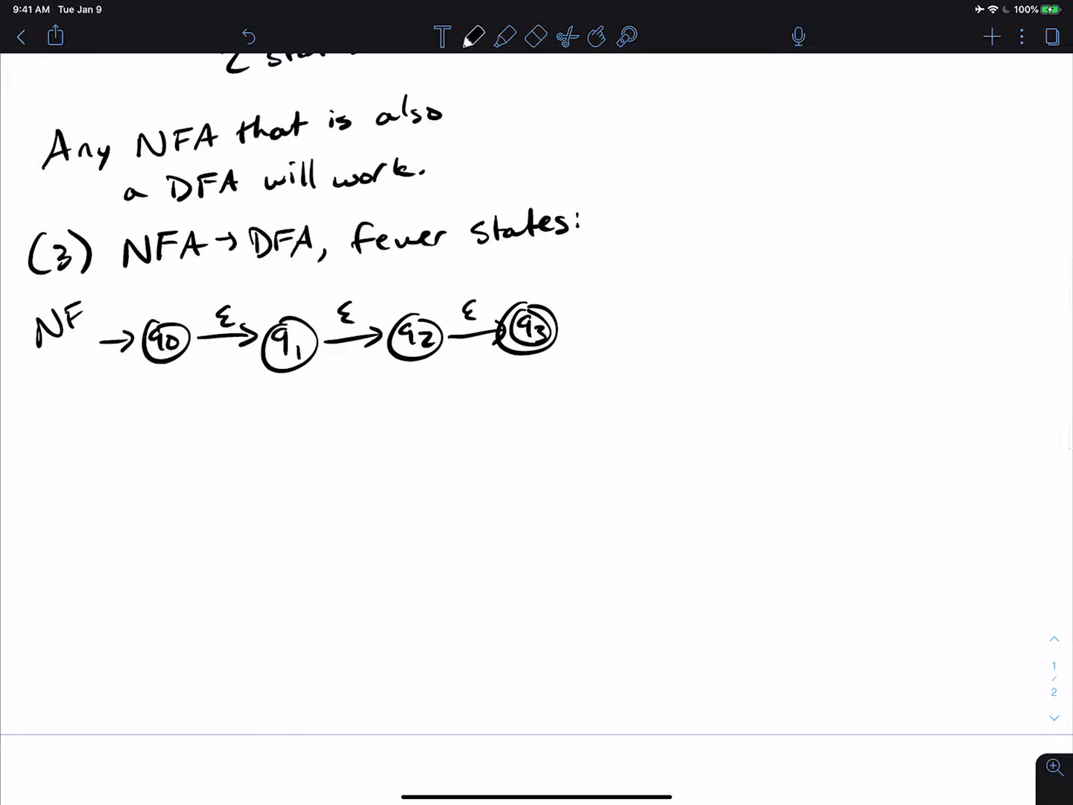
Draw the blue DFA {q0,q1,q2,q3} →a→ looping ∅ and write '4 states' under the NFA
click(474, 36)
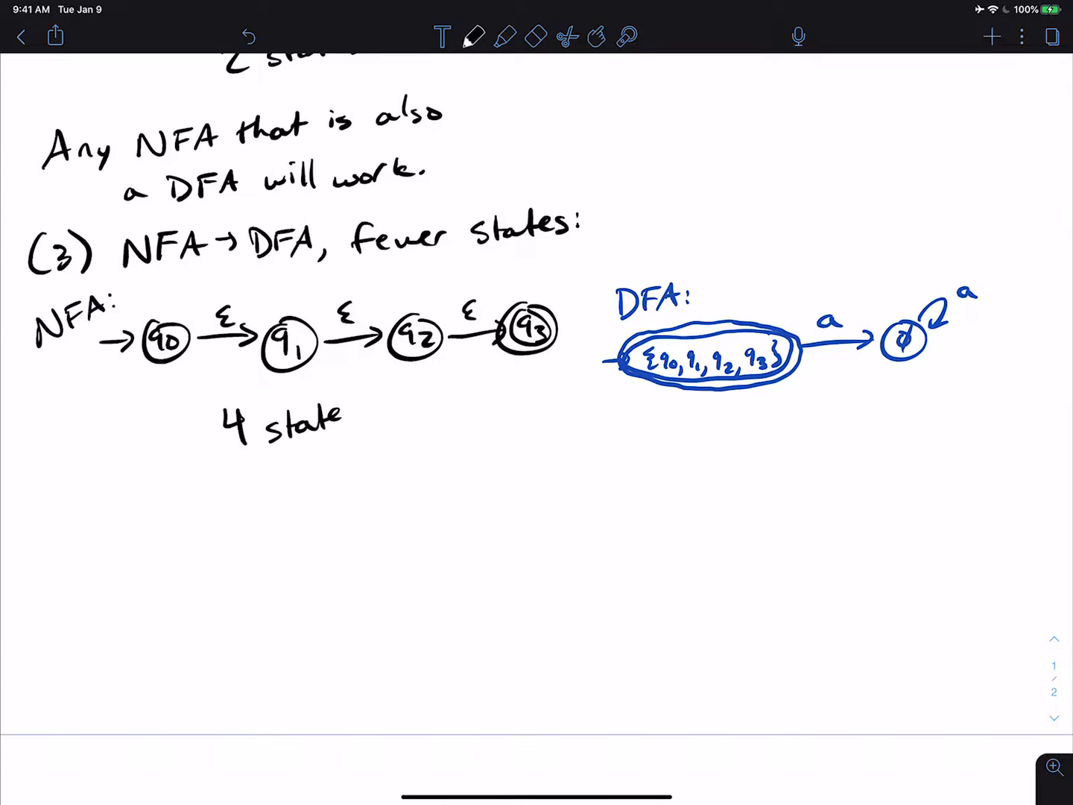
click(474, 36)
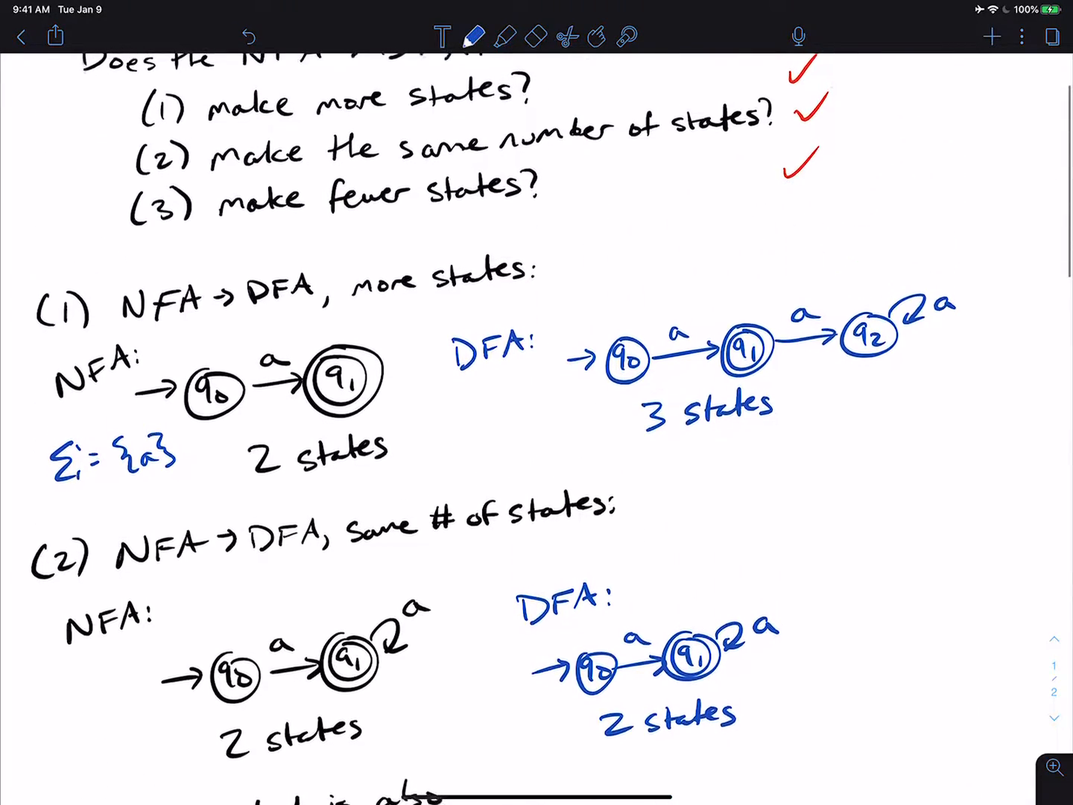
scroll(up, 3)
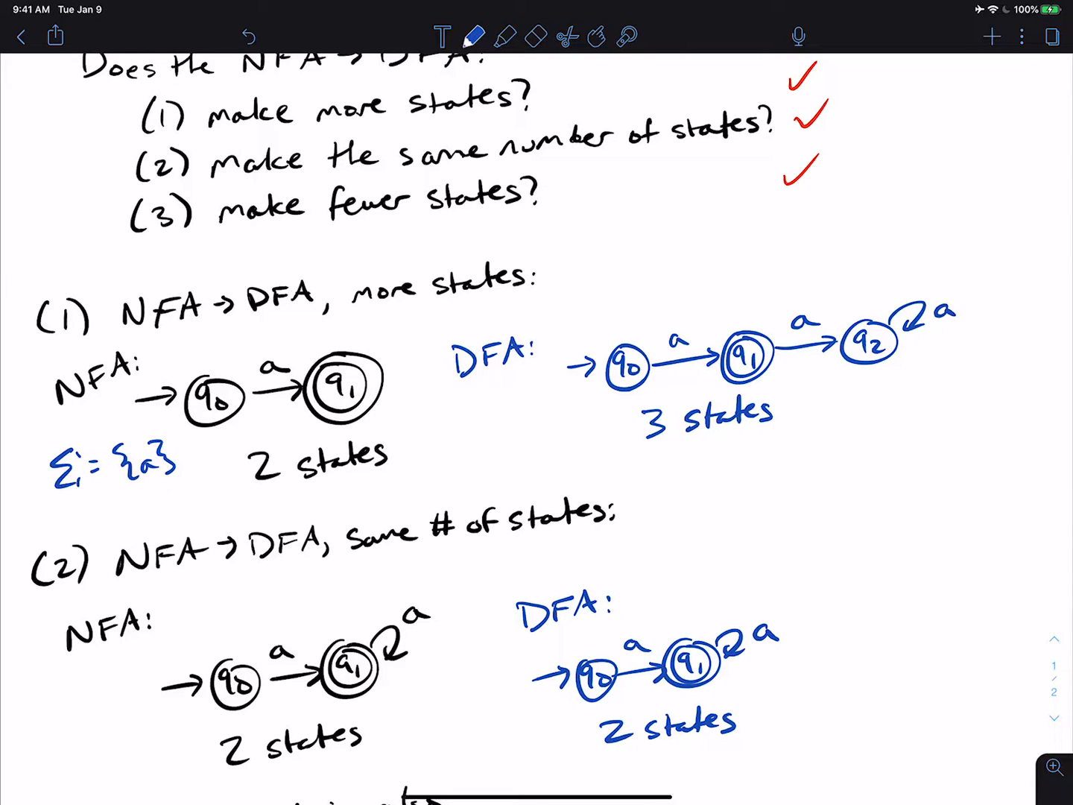
scroll(down, 3)
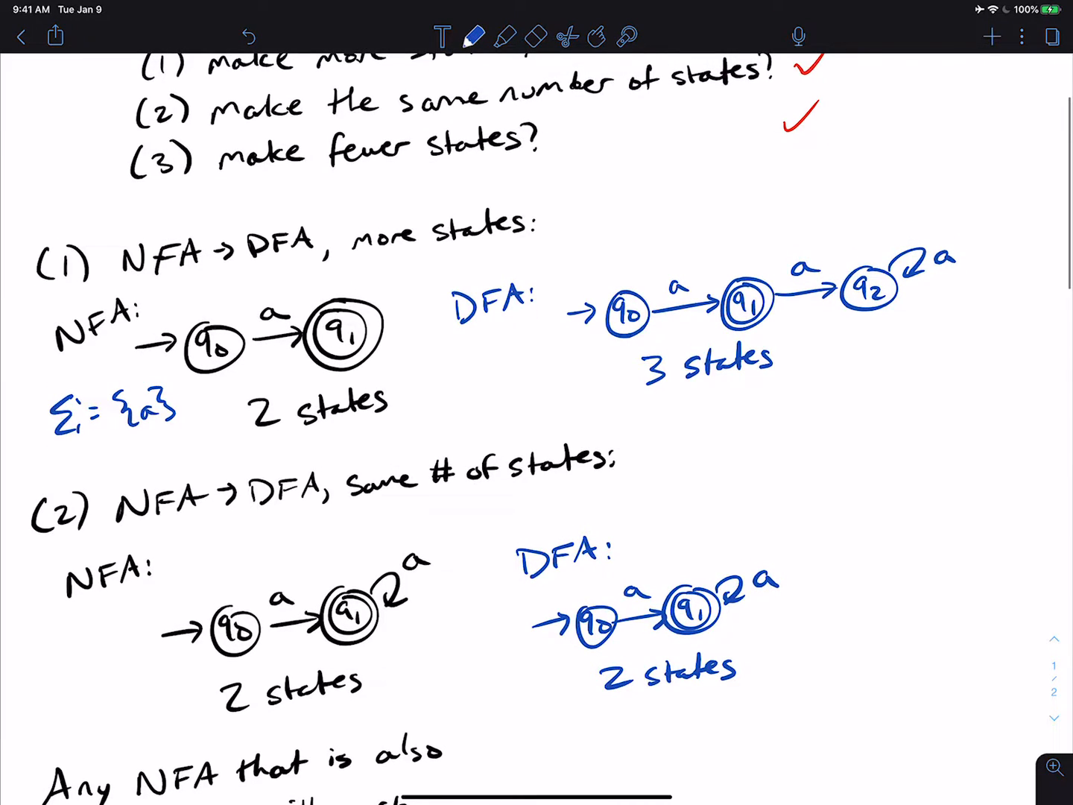